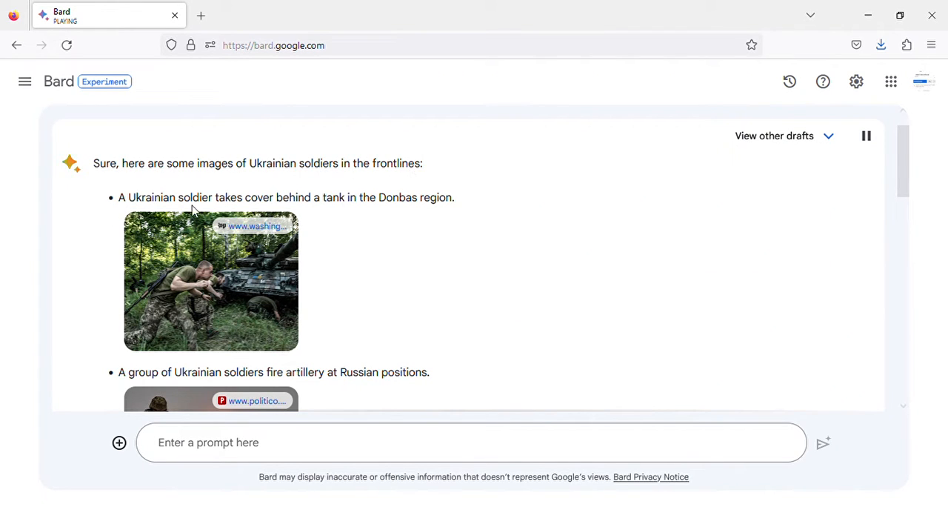
pyautogui.moveTo(419, 213)
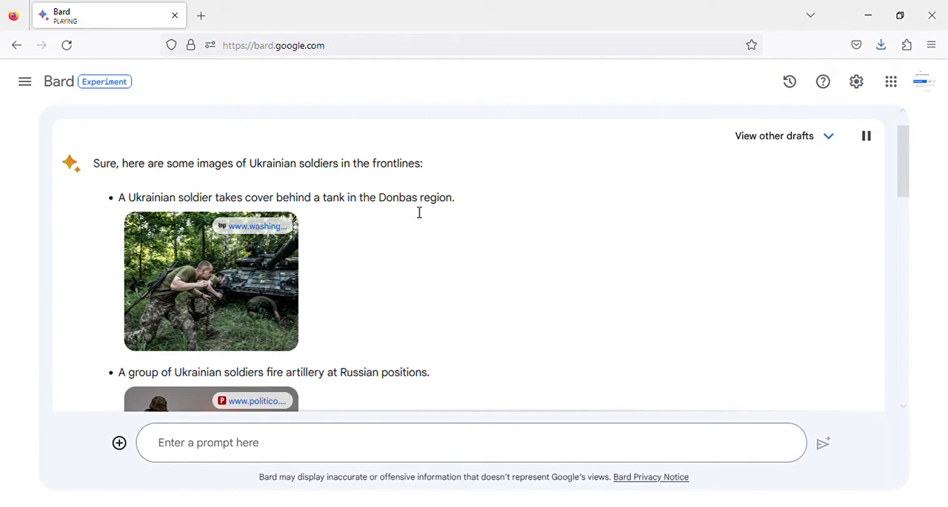
pyautogui.moveTo(216, 335)
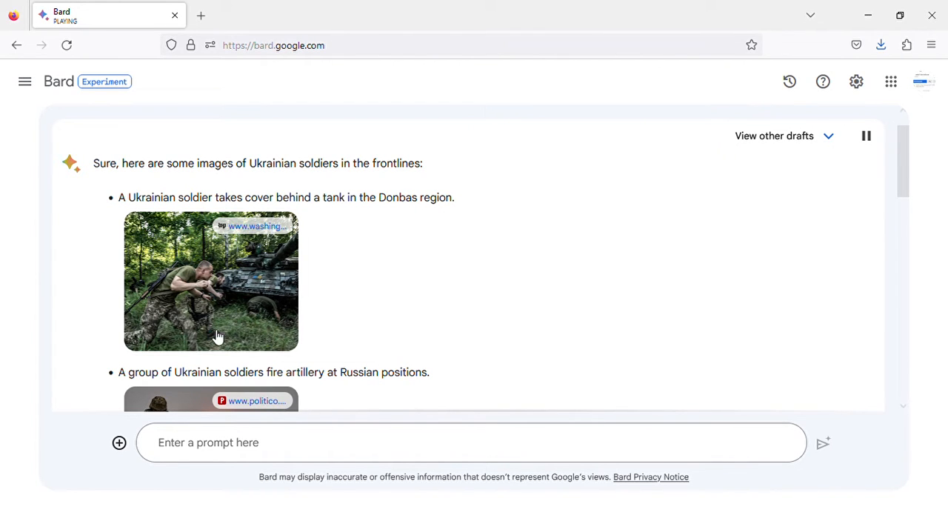
pyautogui.moveTo(190, 306)
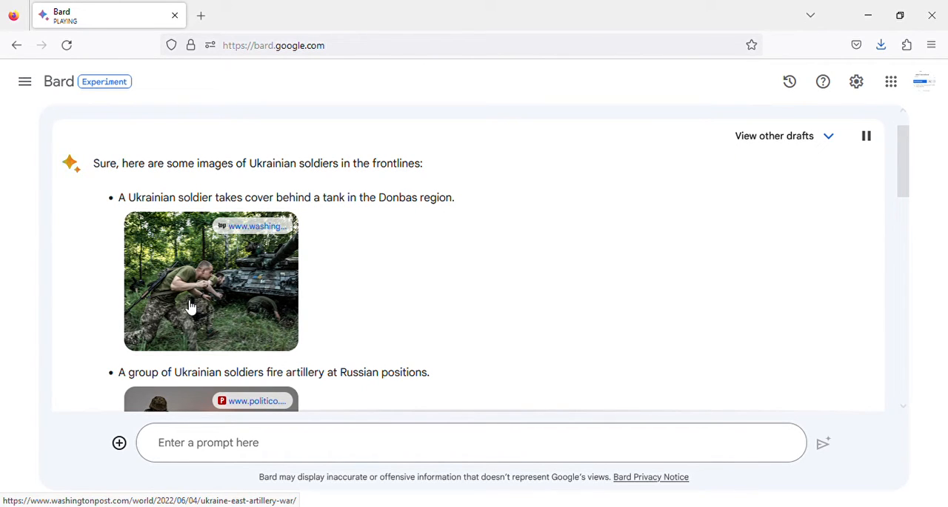
pyautogui.scroll(-3)
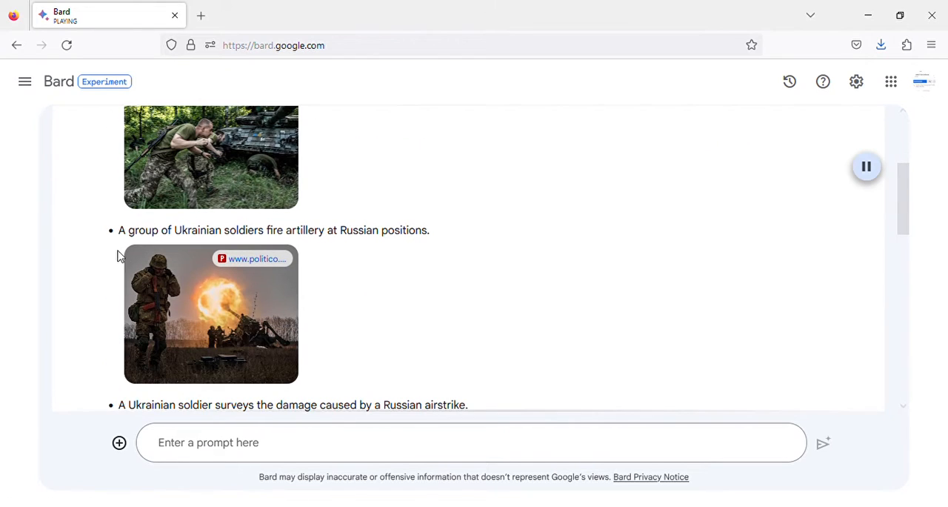
pyautogui.moveTo(350, 243)
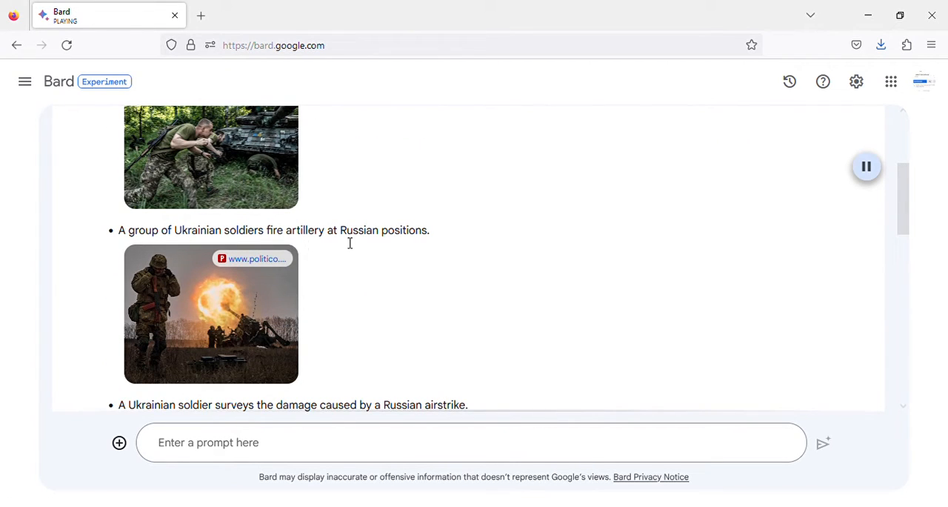
pyautogui.moveTo(411, 249)
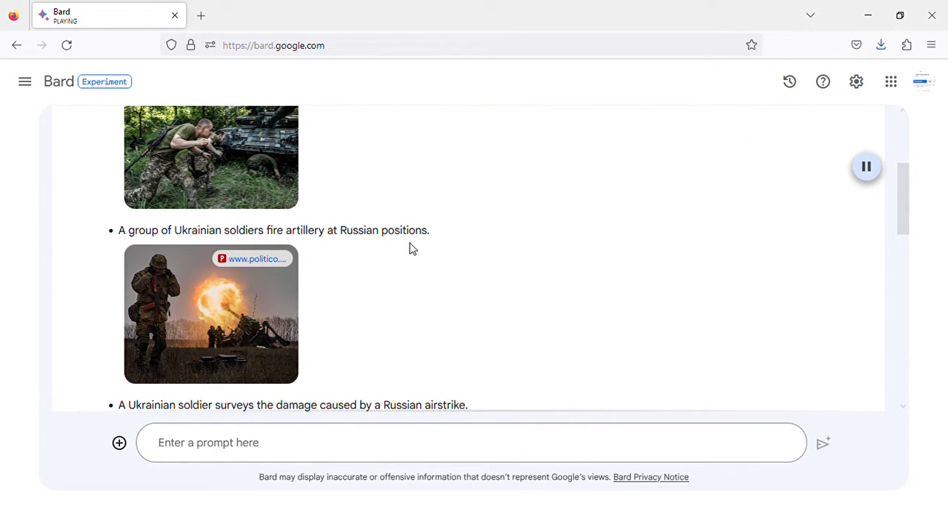
pyautogui.moveTo(187, 296)
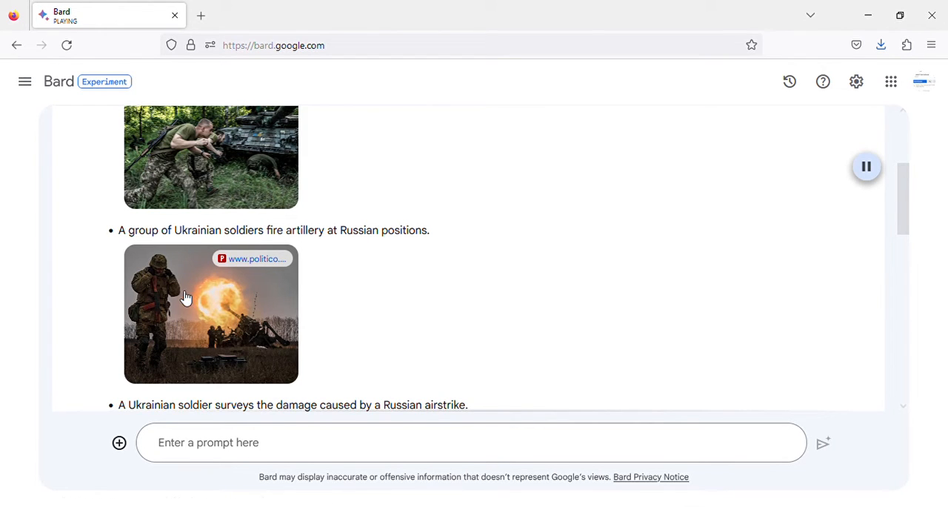
pyautogui.scroll(-3)
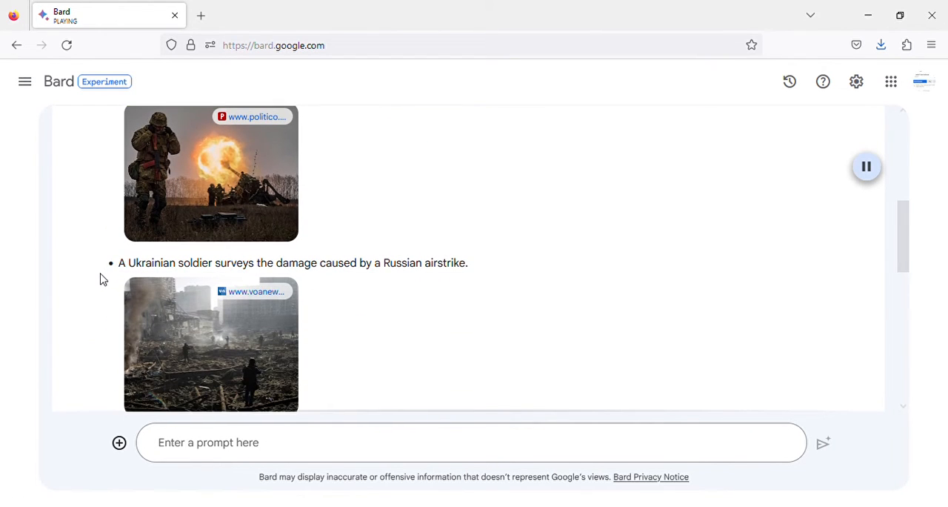
pyautogui.moveTo(385, 278)
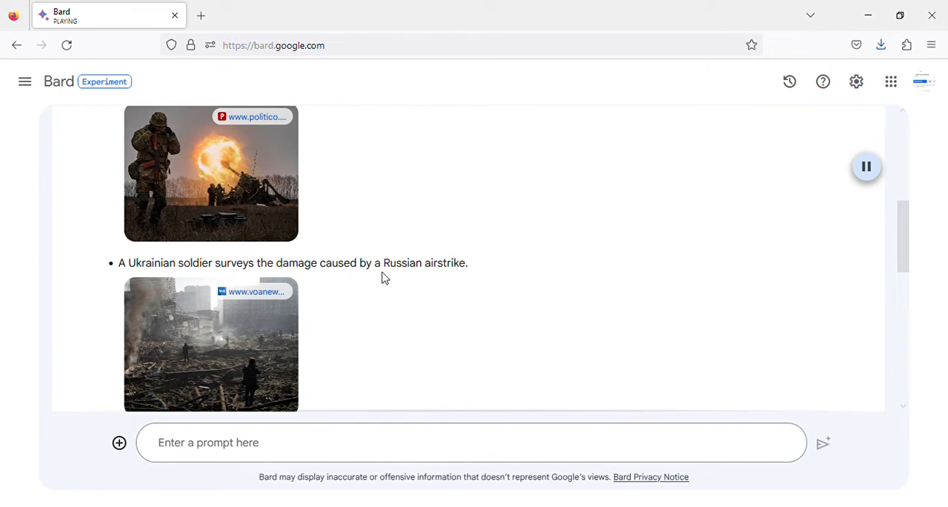
pyautogui.moveTo(151, 332)
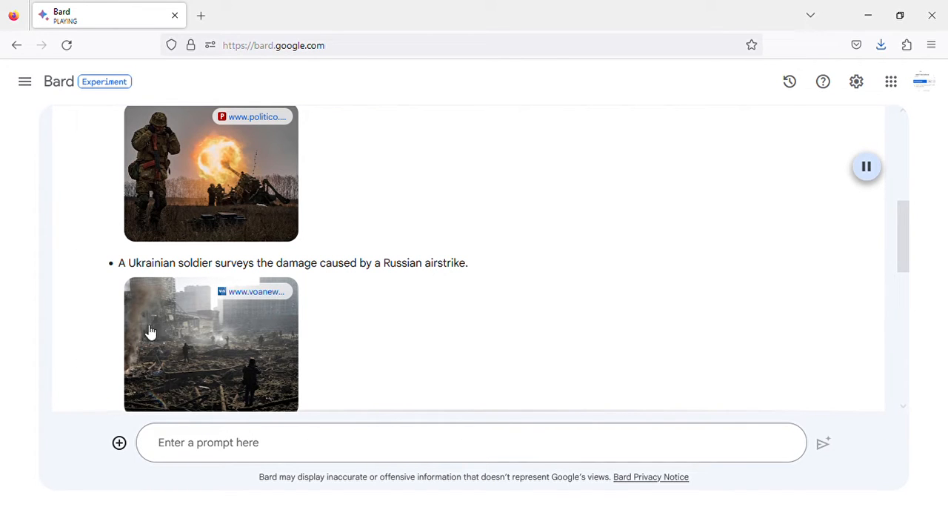
pyautogui.scroll(-3)
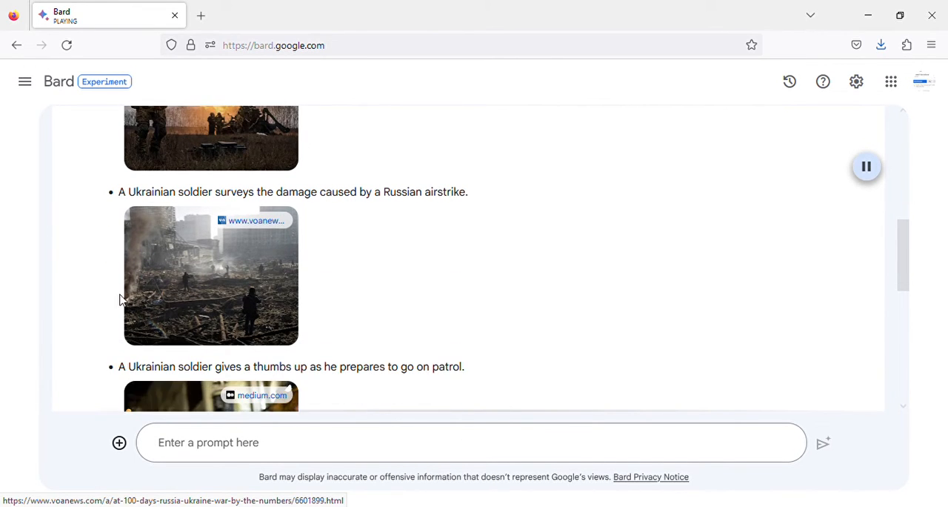
pyautogui.scroll(-3)
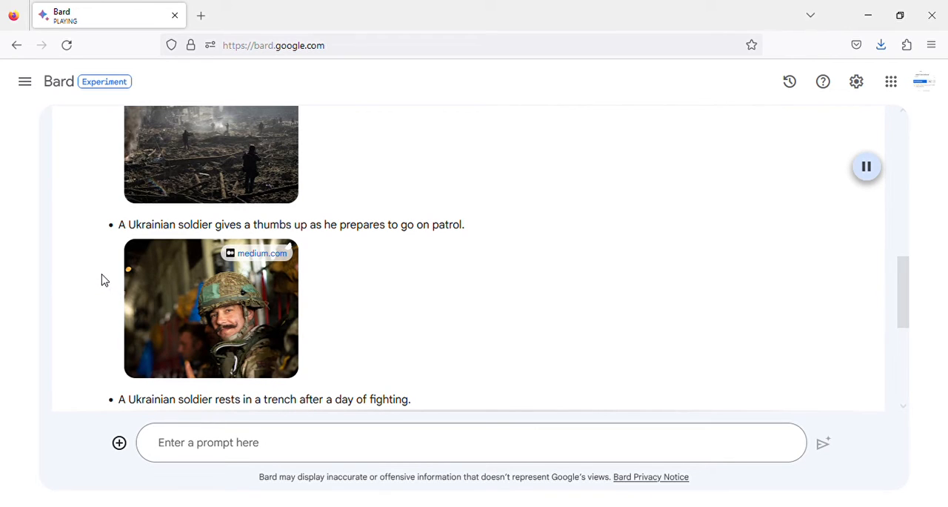
pyautogui.moveTo(301, 243)
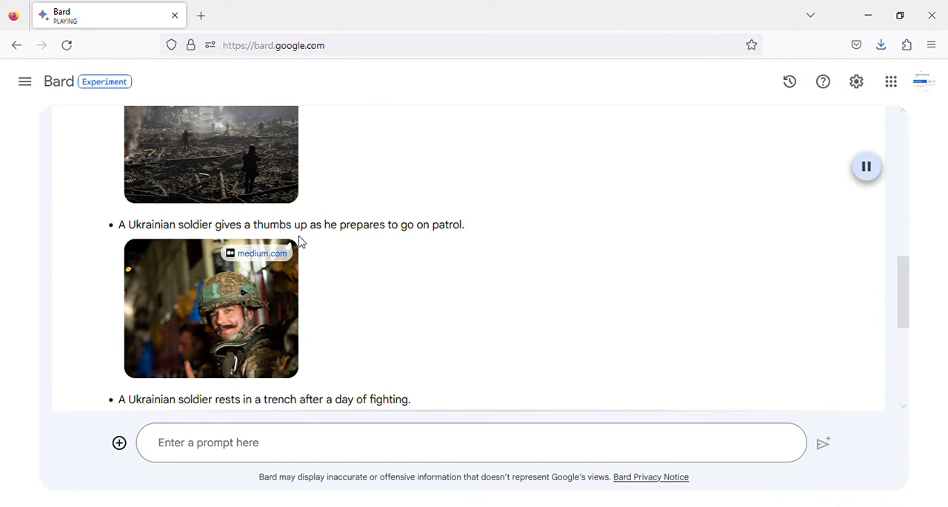
pyautogui.scroll(3)
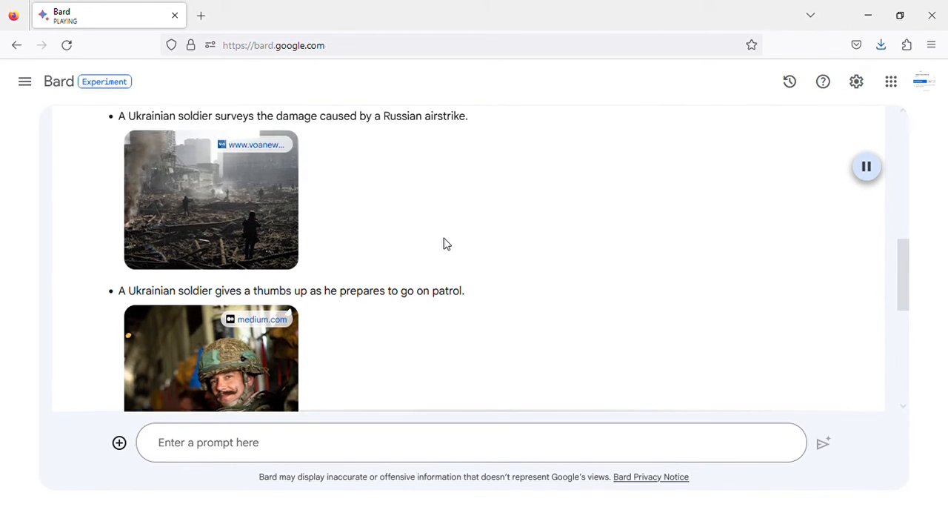
pyautogui.scroll(-3)
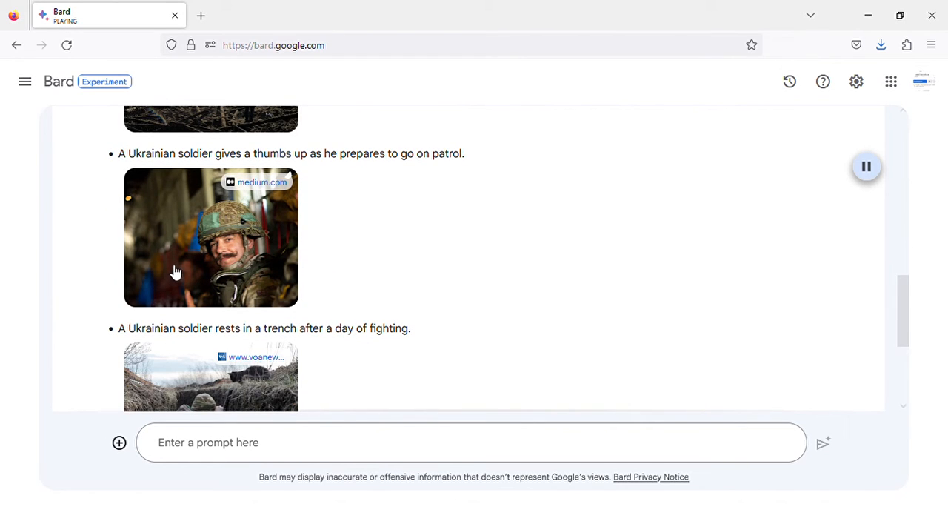
pyautogui.scroll(-3)
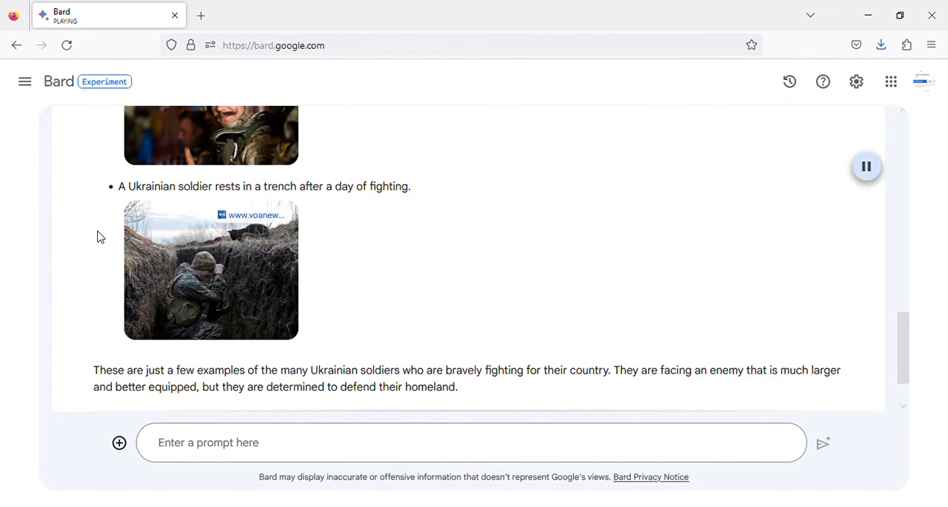
pyautogui.moveTo(364, 205)
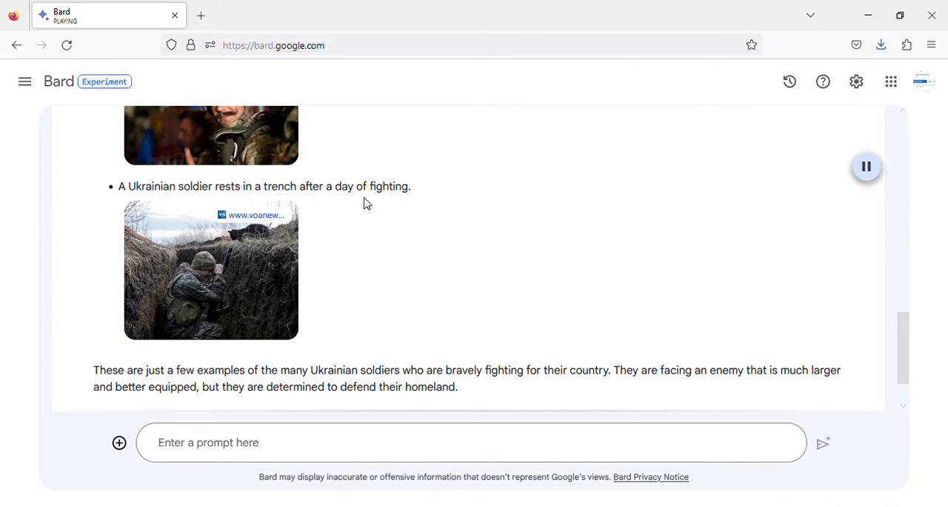
pyautogui.moveTo(169, 305)
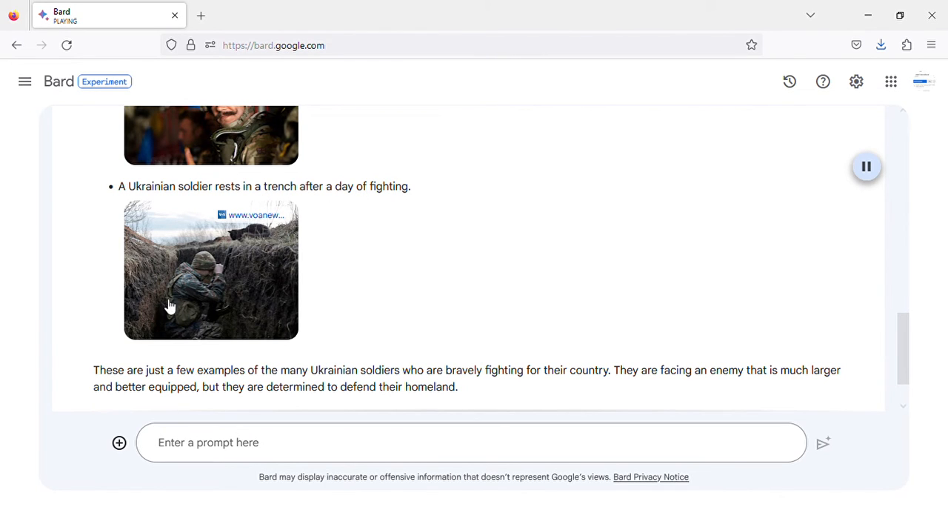
pyautogui.scroll(-3)
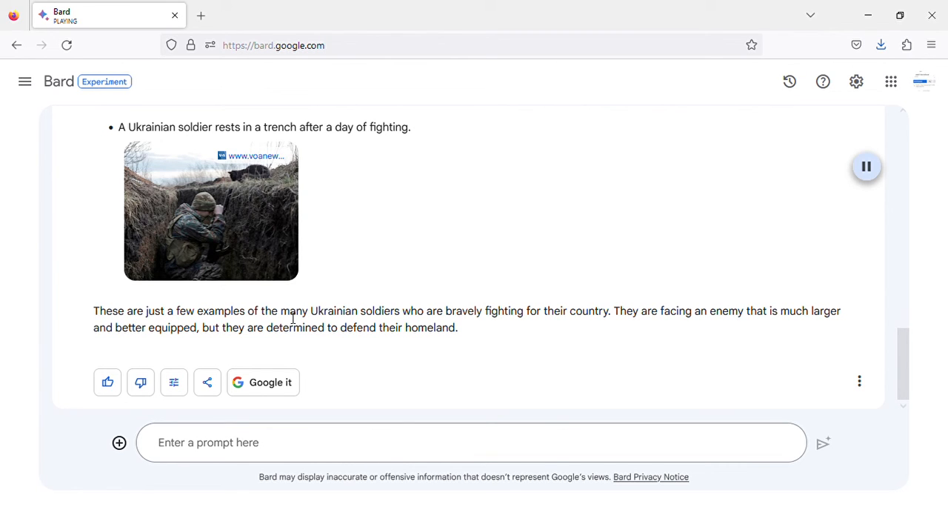
pyautogui.moveTo(422, 320)
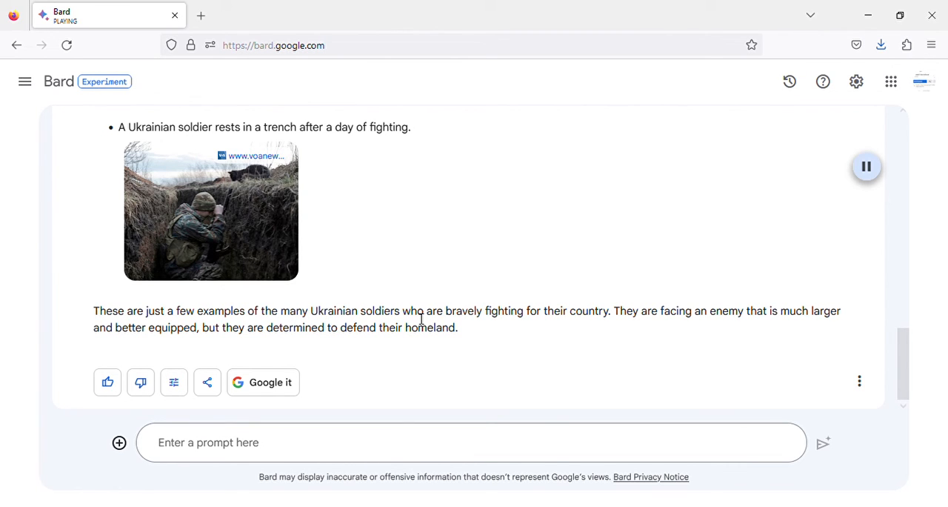
pyautogui.moveTo(524, 311)
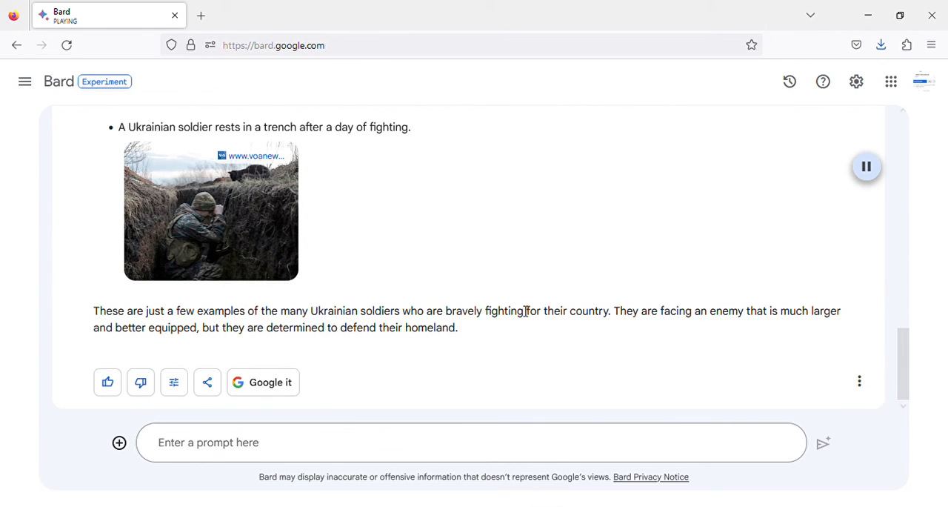
pyautogui.moveTo(585, 302)
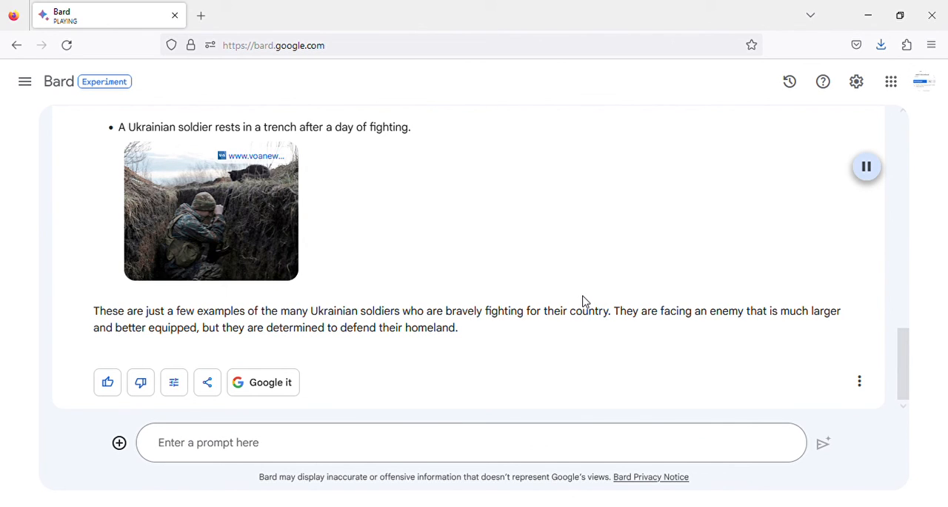
pyautogui.moveTo(187, 340)
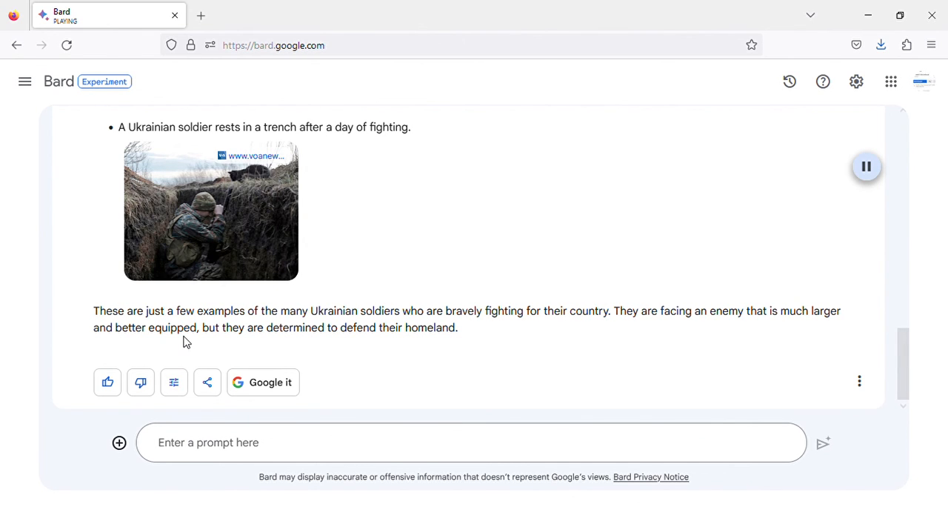
pyautogui.moveTo(758, 202)
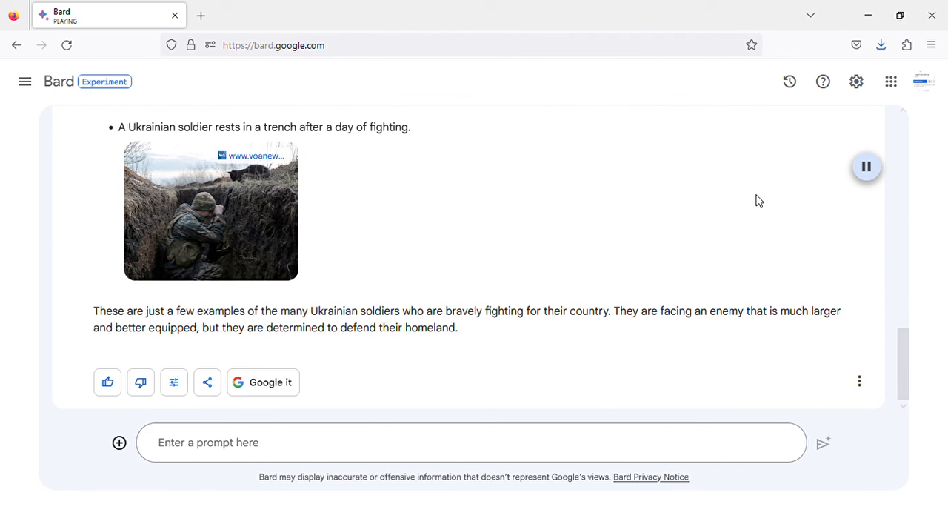